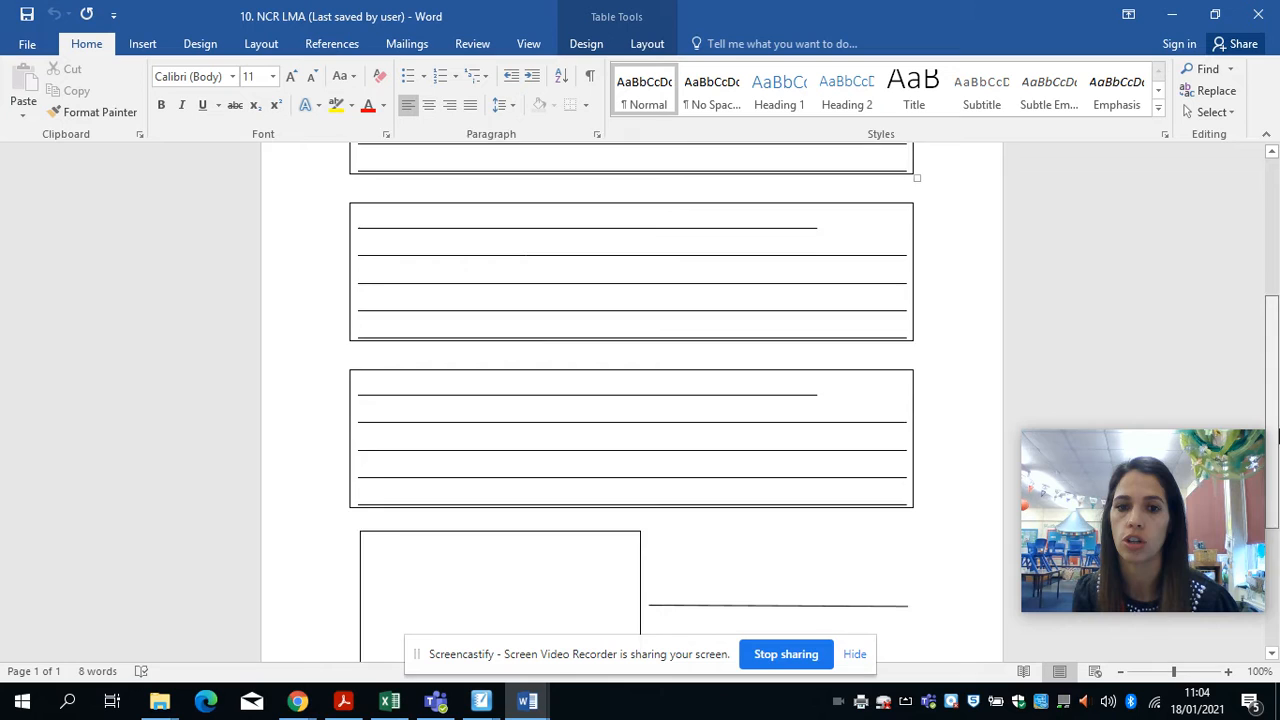
{"action": "scroll", "scroll_direction": "down", "scroll_amount": 3}
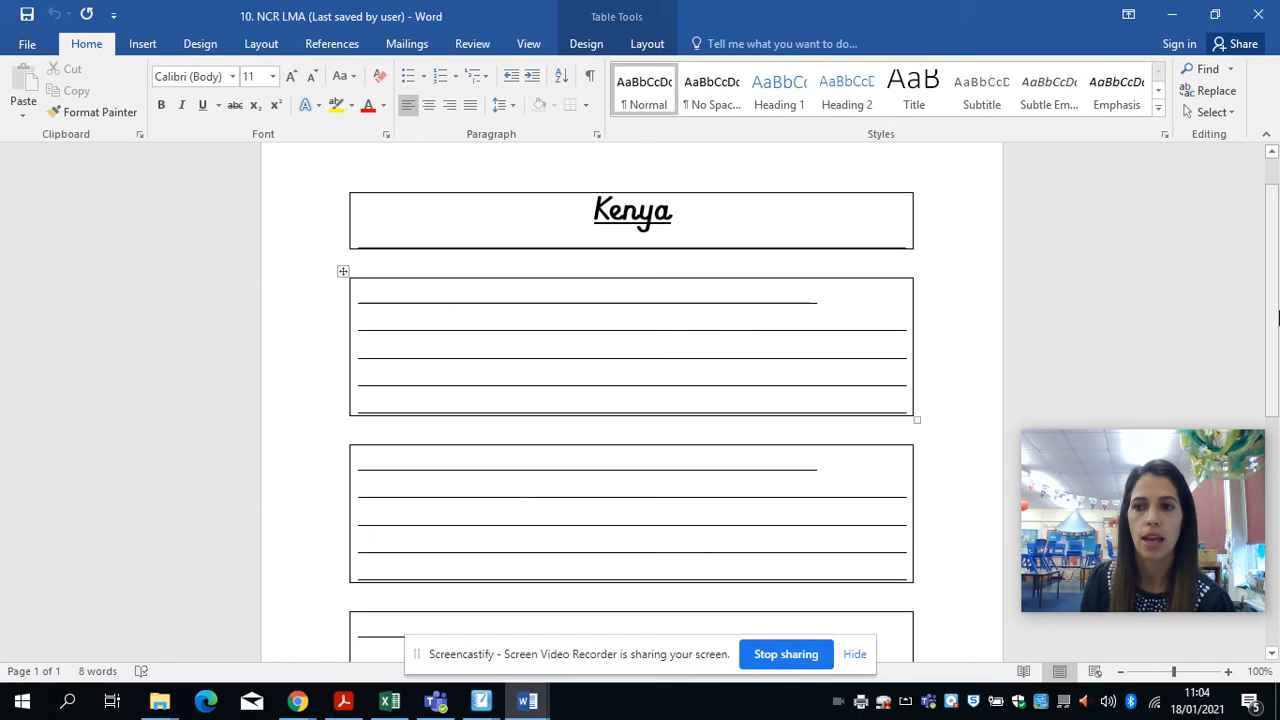
{"action": "scroll", "scroll_direction": "down", "scroll_amount": 3}
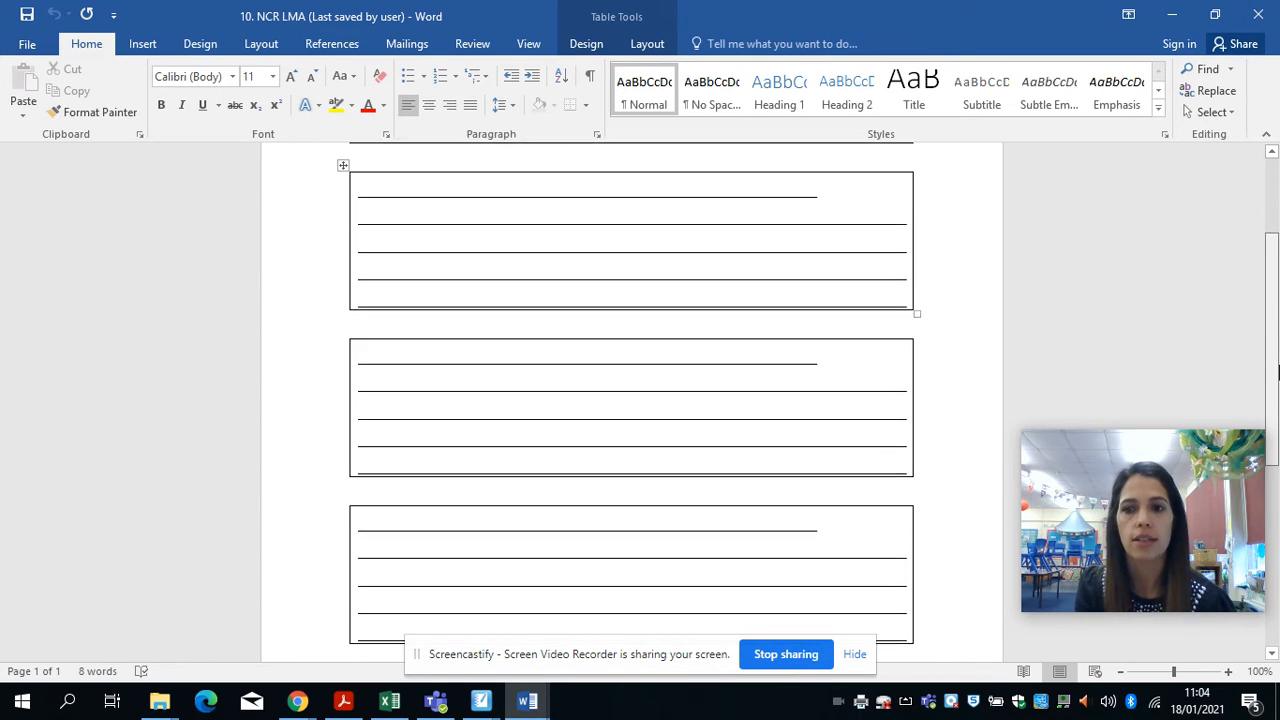
{"action": "scroll", "scroll_direction": "down", "scroll_amount": 3}
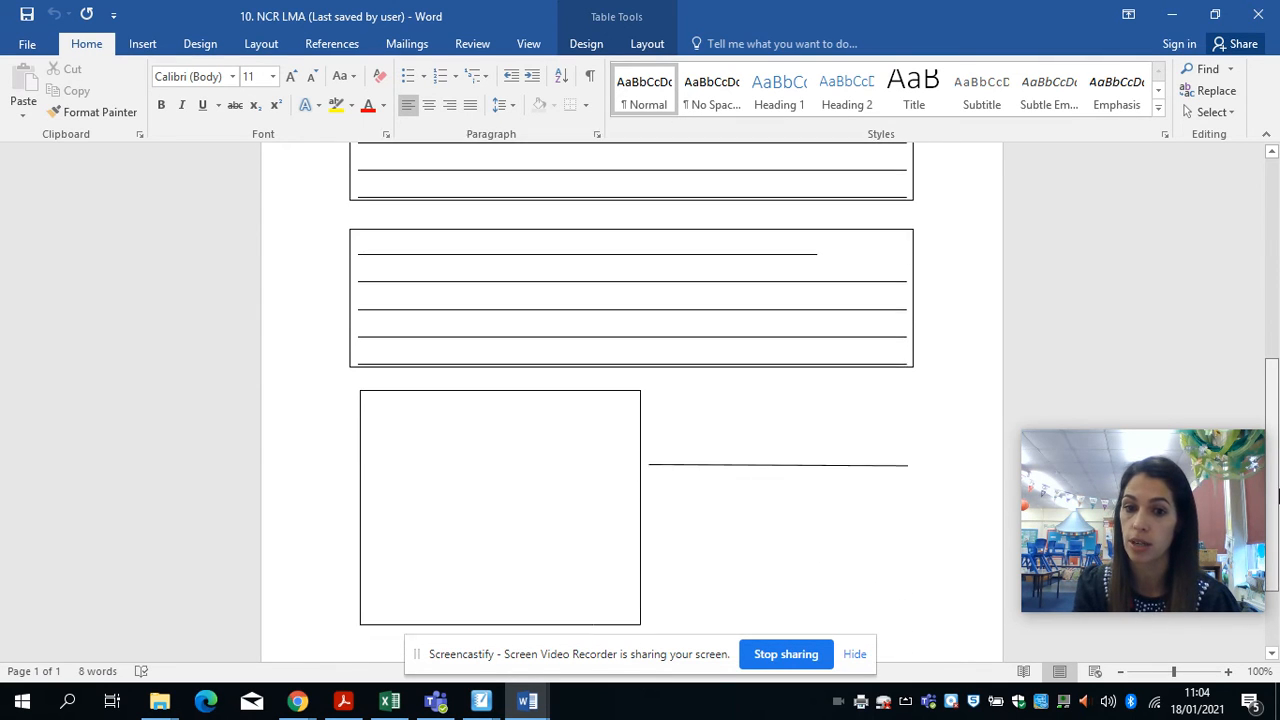
{"action": "scroll", "scroll_direction": "down", "scroll_amount": 3}
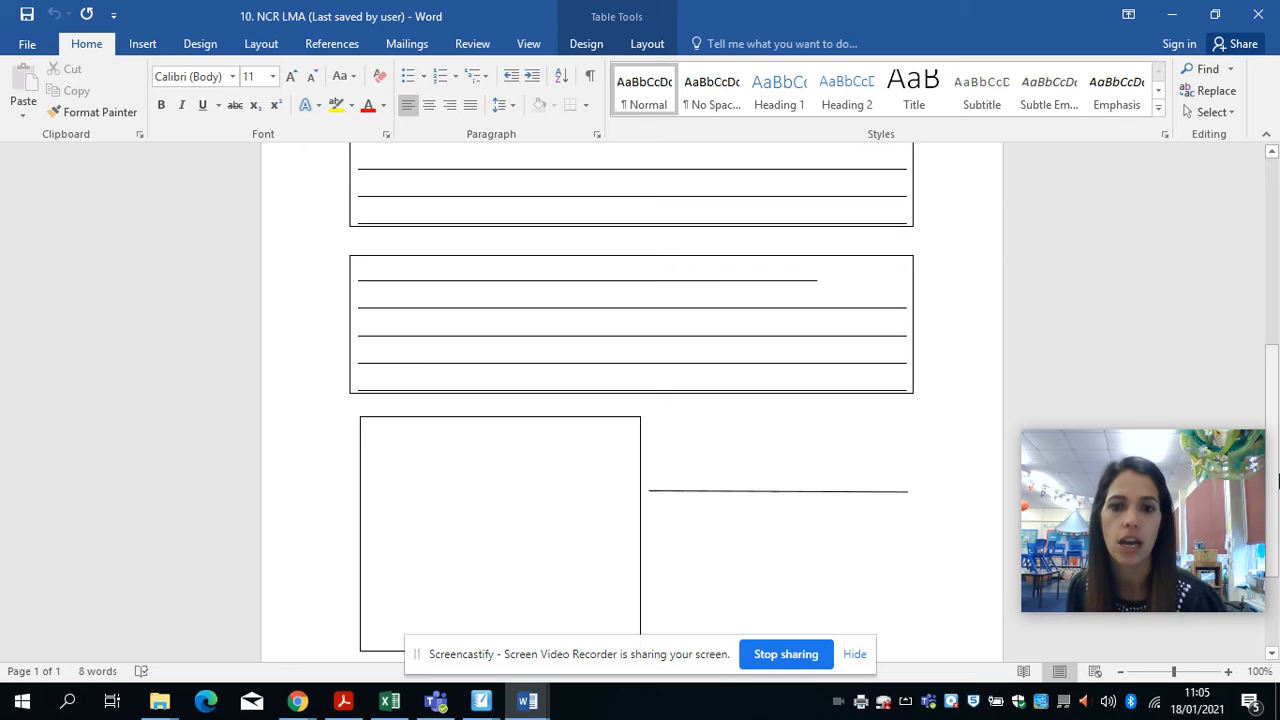
{"action": "scroll", "scroll_direction": "down", "scroll_amount": 3}
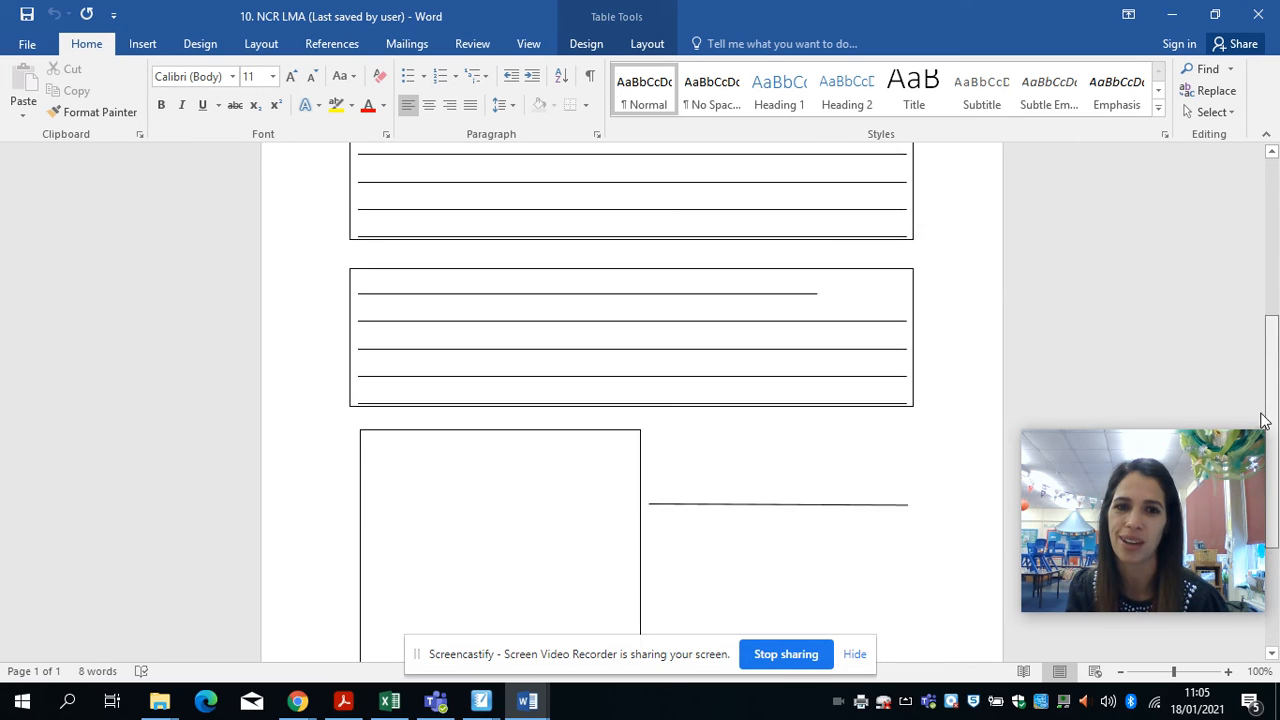
{"action": "scroll", "scroll_direction": "down", "scroll_amount": 3}
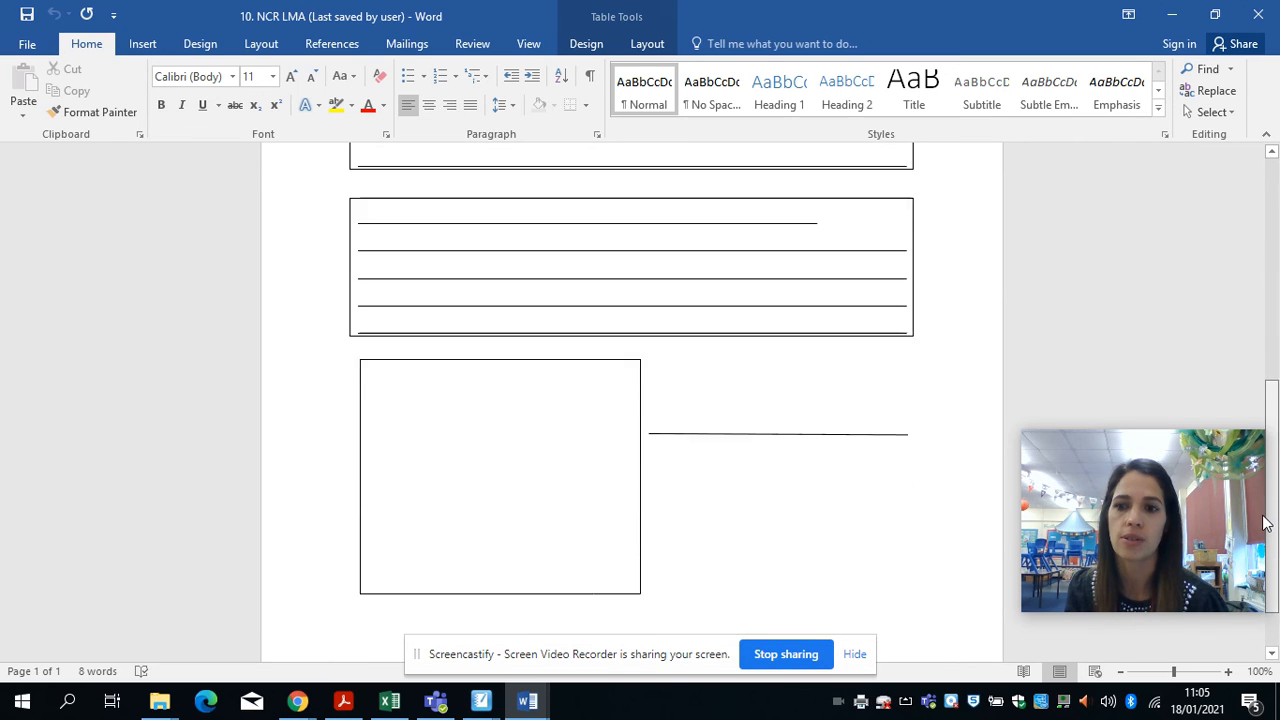
{"action": "scroll", "scroll_direction": "down", "scroll_amount": 3}
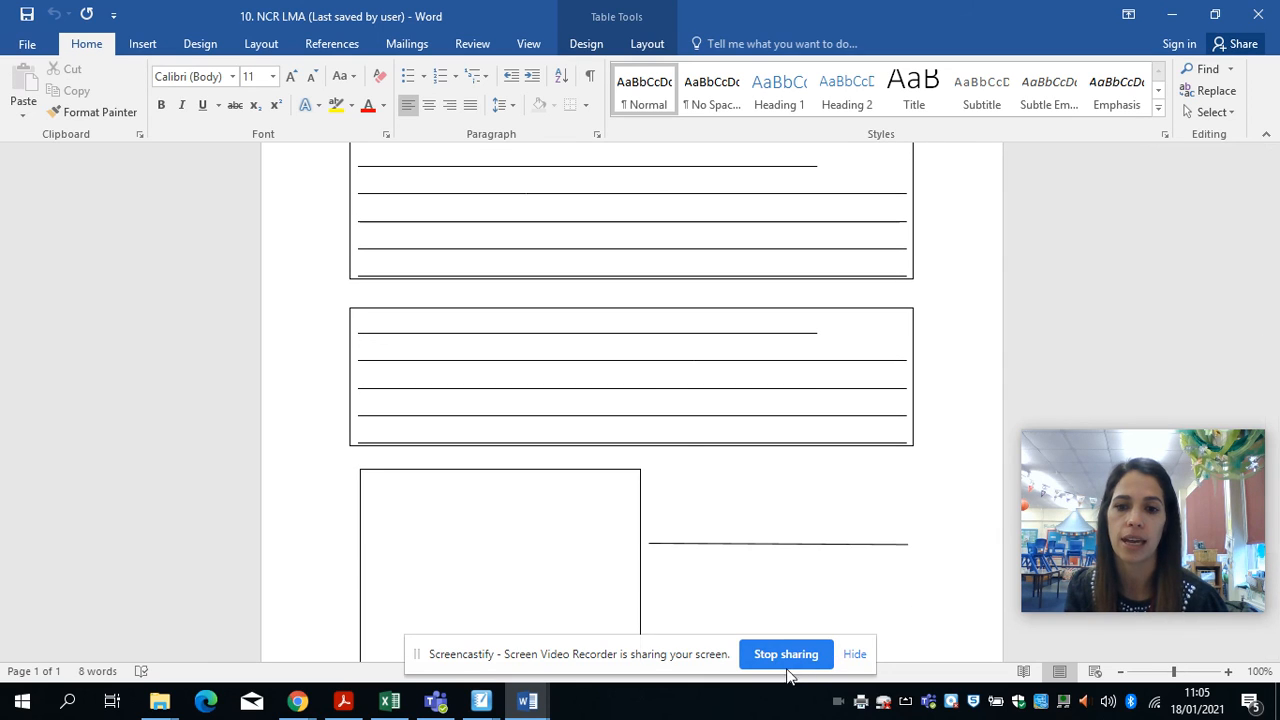